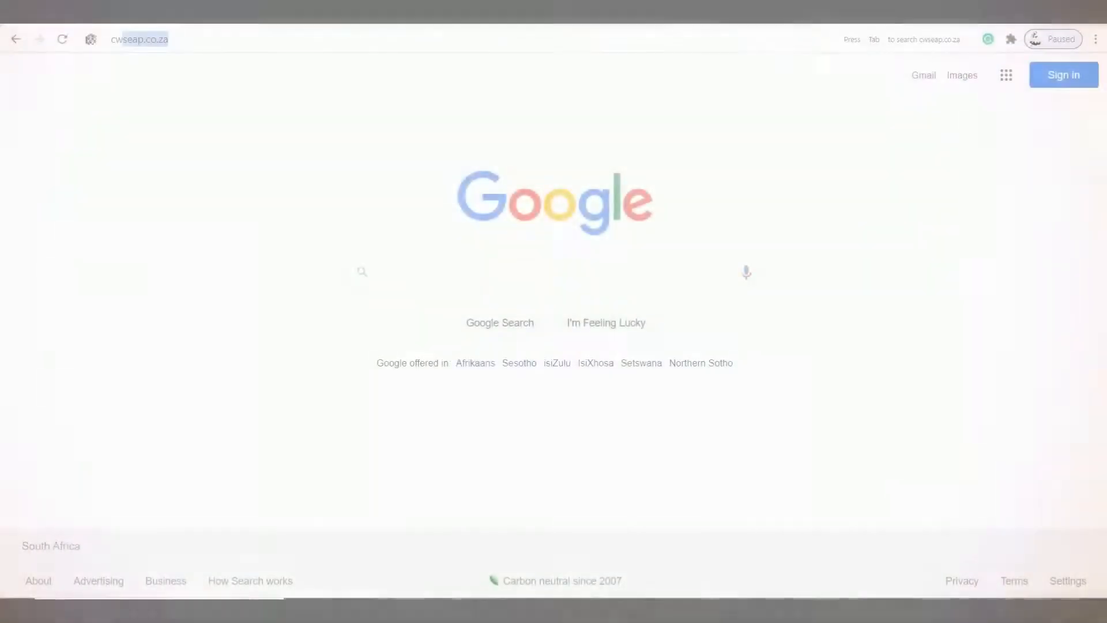
# Load the cwseap.co.za home page in Chrome
pyautogui.click(138, 39)
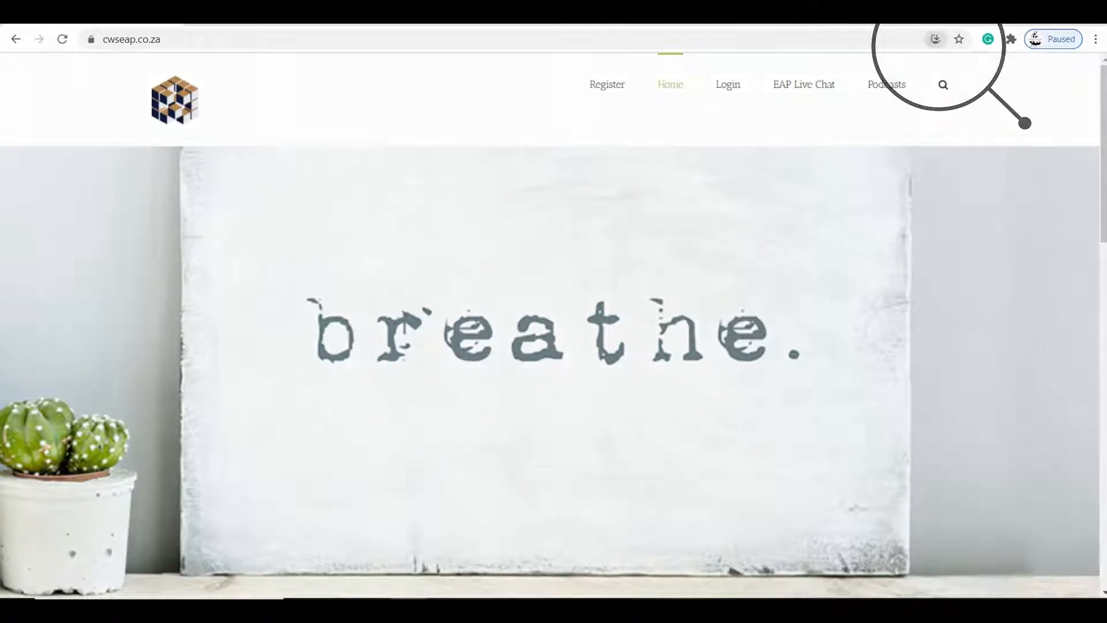
# Install CWS EAP as a Chrome app so it runs in its own window
pyautogui.click(936, 39)
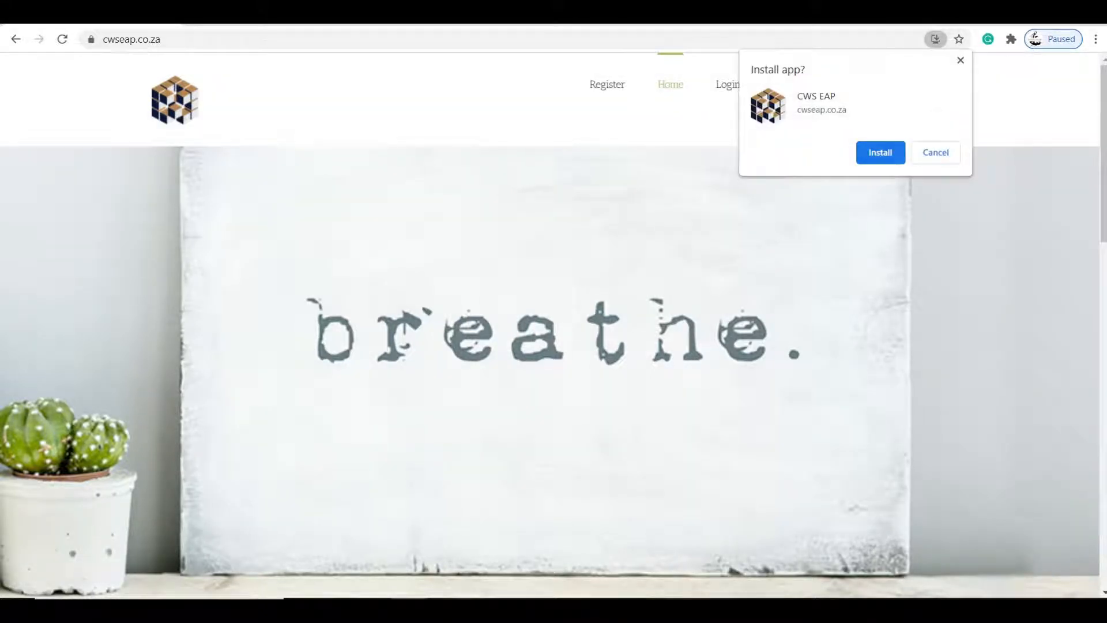
pyautogui.click(934, 152)
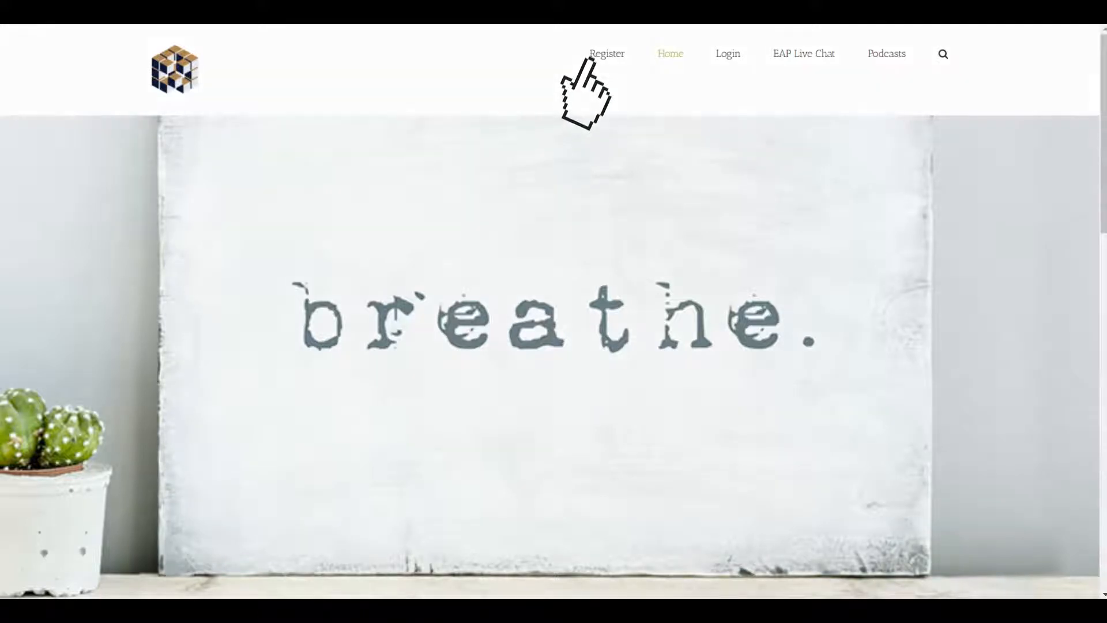
# Register James Bonding with a .com email, company CWS and a password, and submit
pyautogui.click(605, 53)
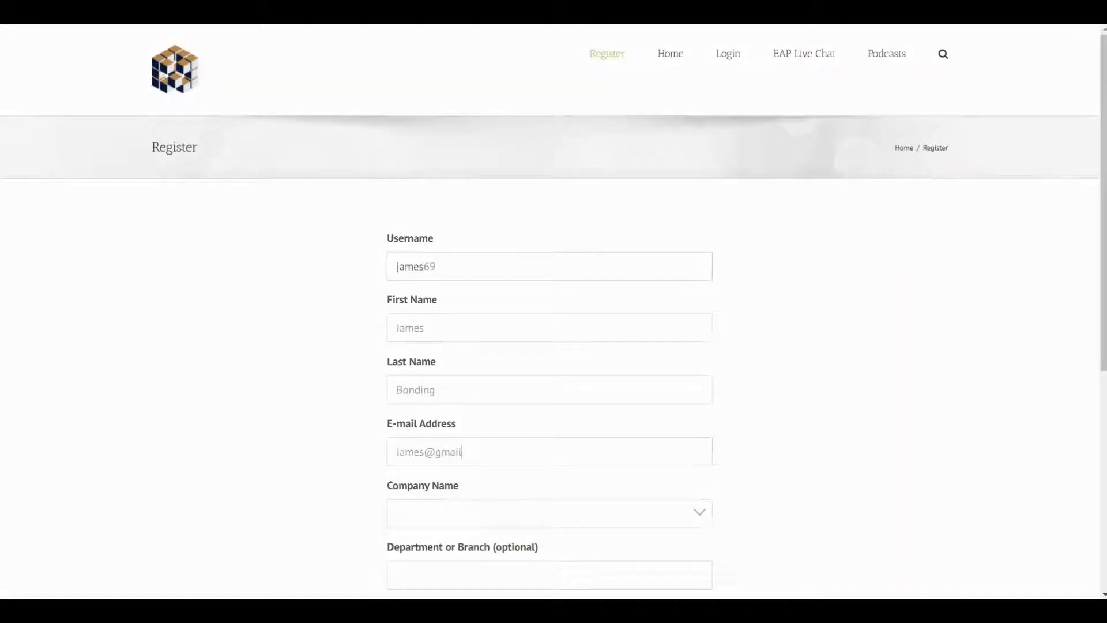
pyautogui.write('.com')
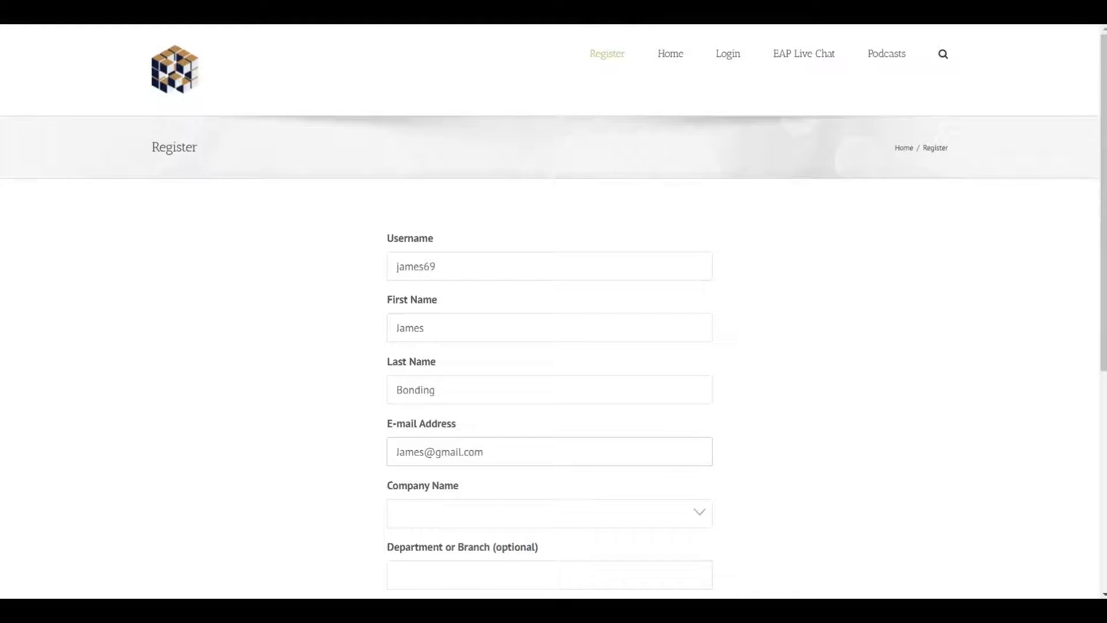
pyautogui.click(549, 518)
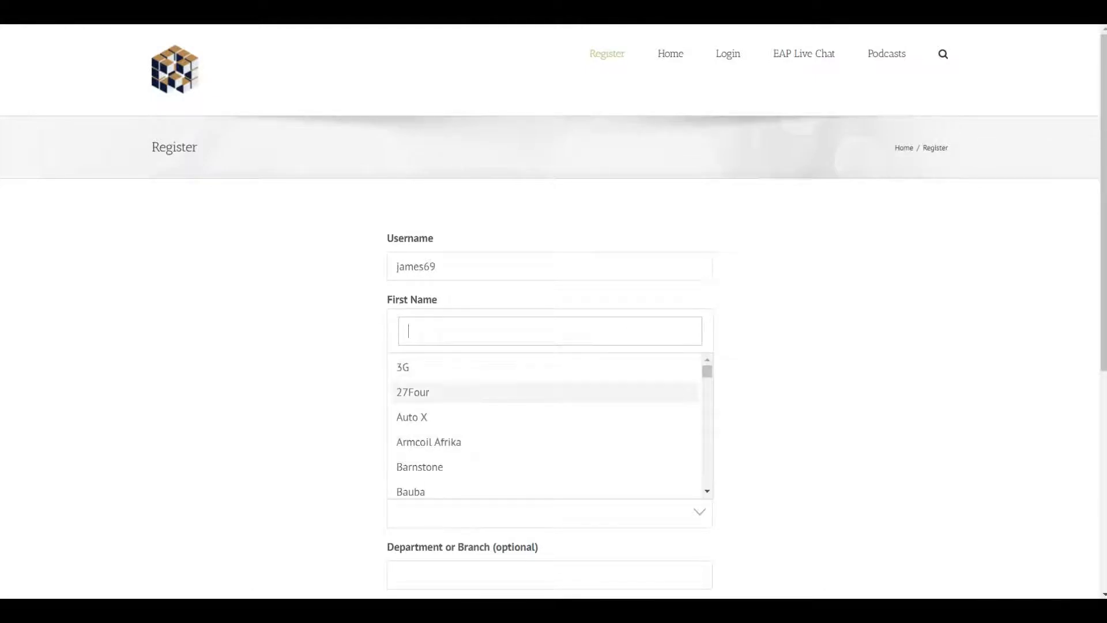
pyautogui.scroll(-3)
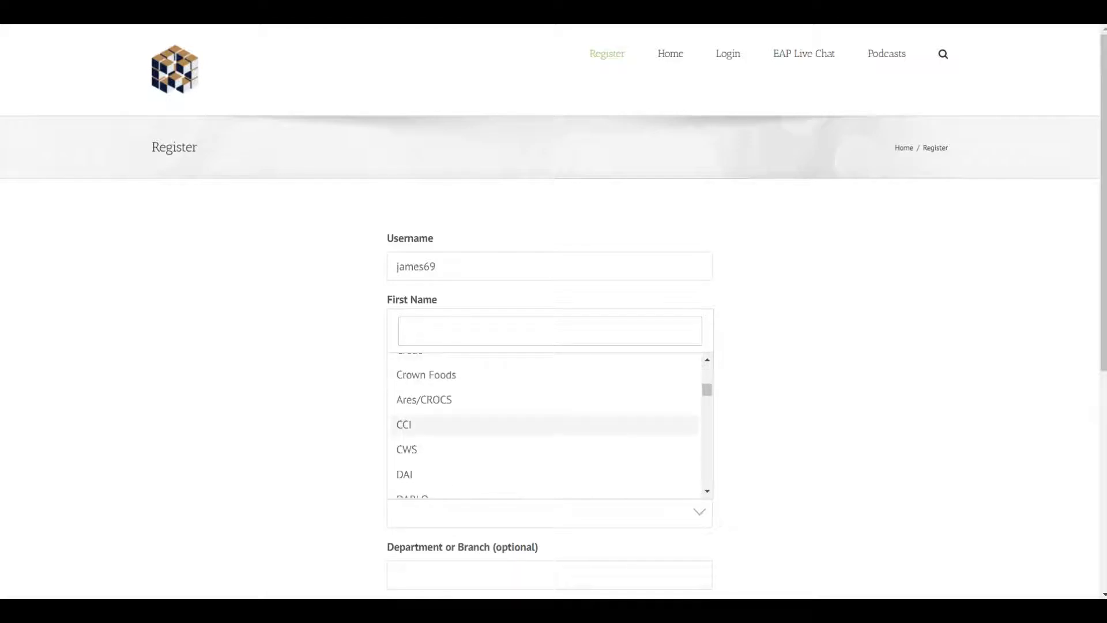
pyautogui.click(407, 449)
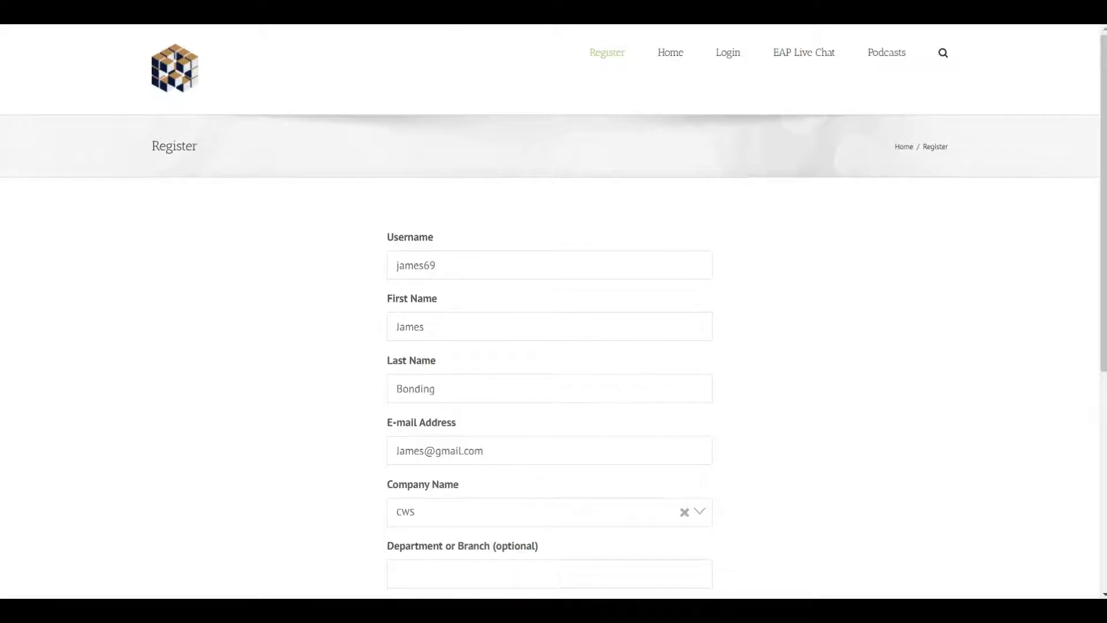
pyautogui.scroll(-3)
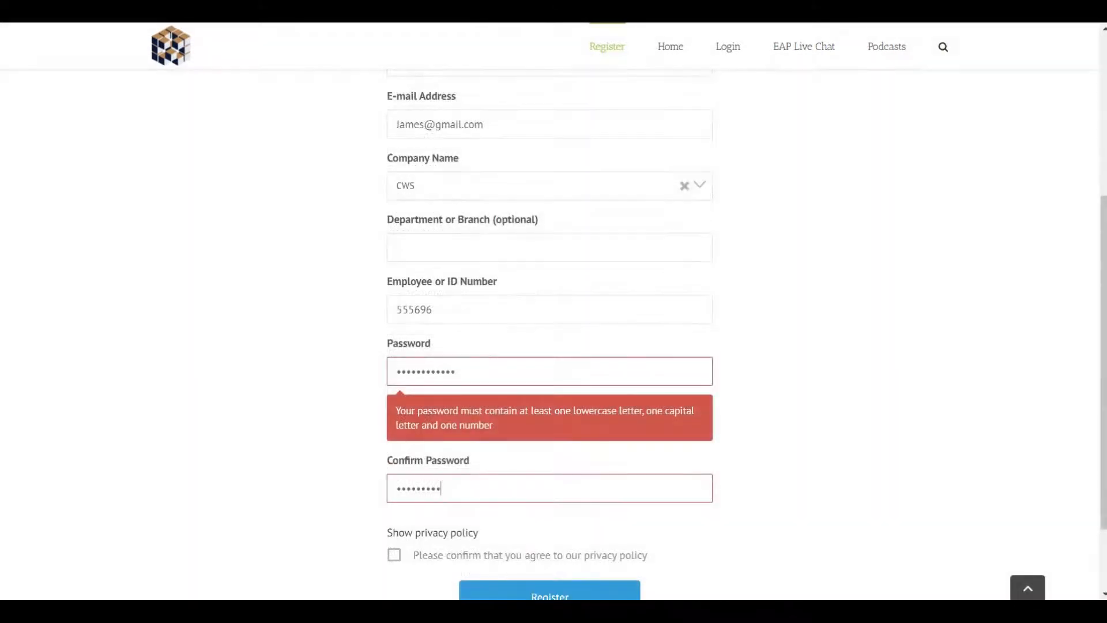
pyautogui.write('••••')
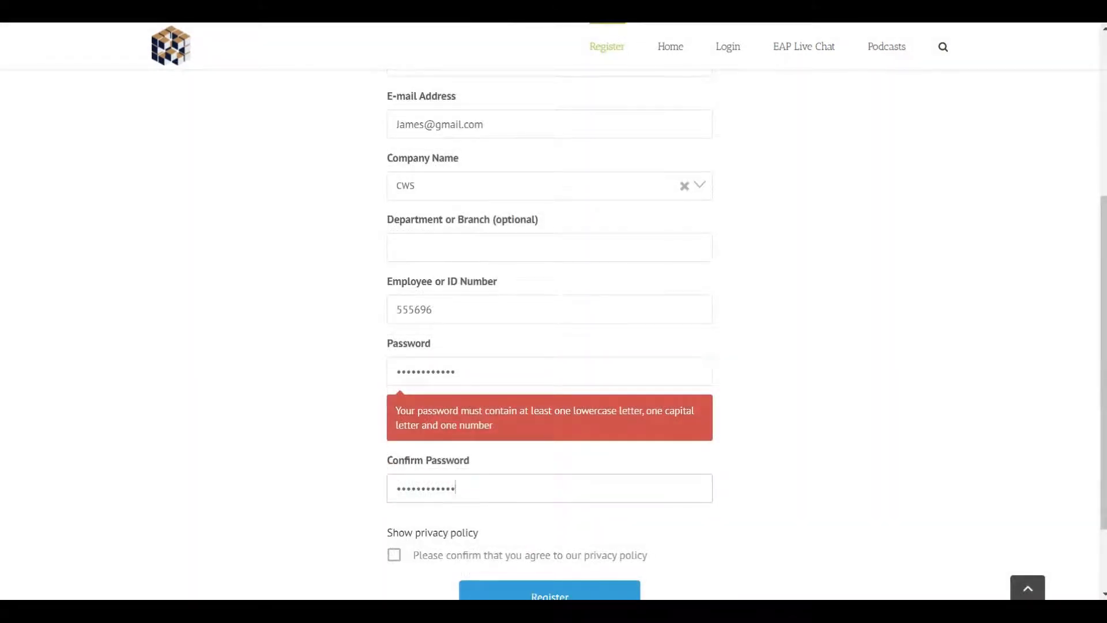
pyautogui.click(549, 593)
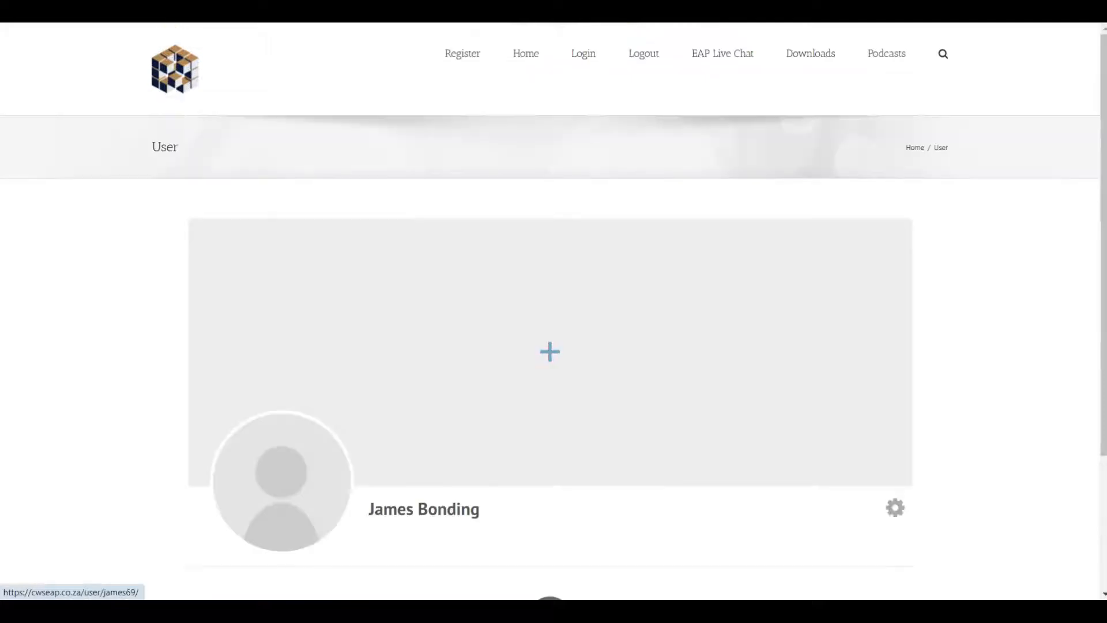
# Review the James Bonding profile page, then go to Downloads
pyautogui.scroll(-3)
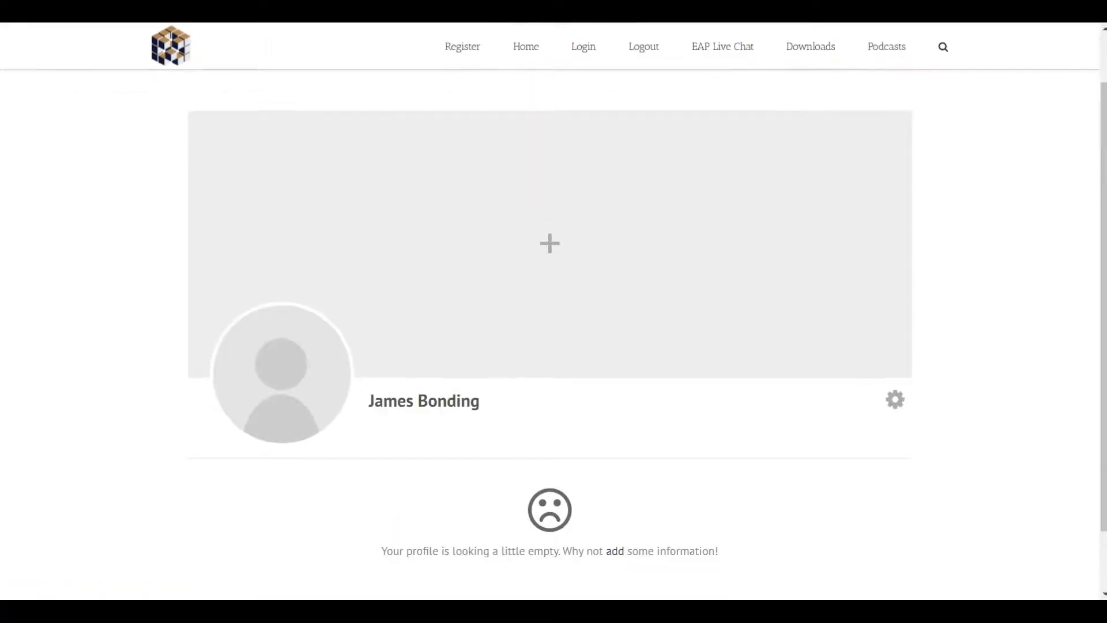
pyautogui.scroll(-3)
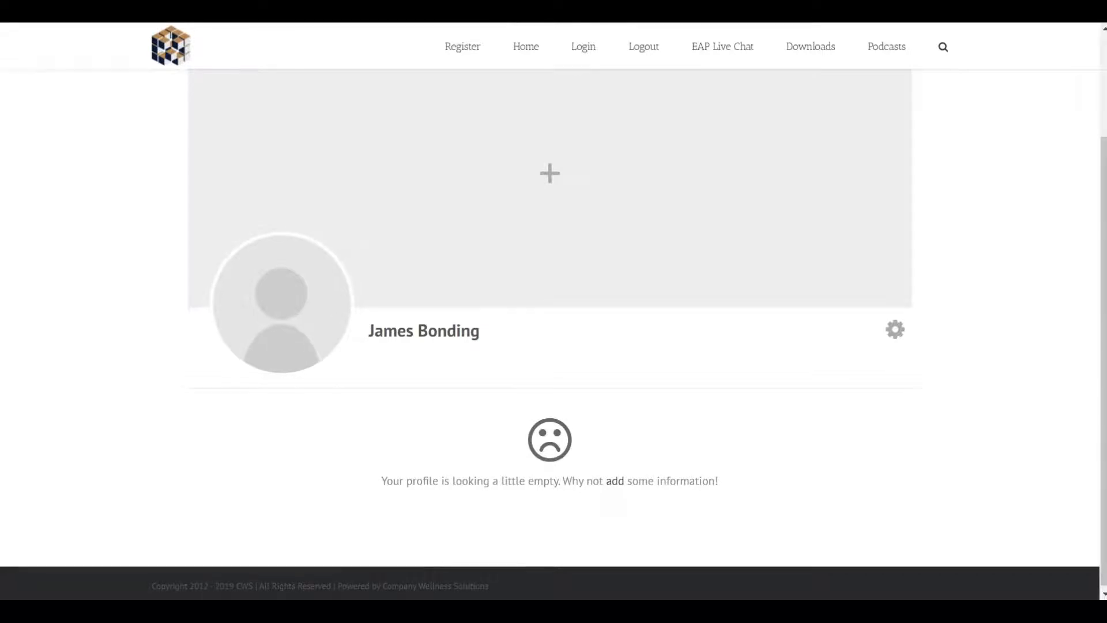
pyautogui.click(810, 46)
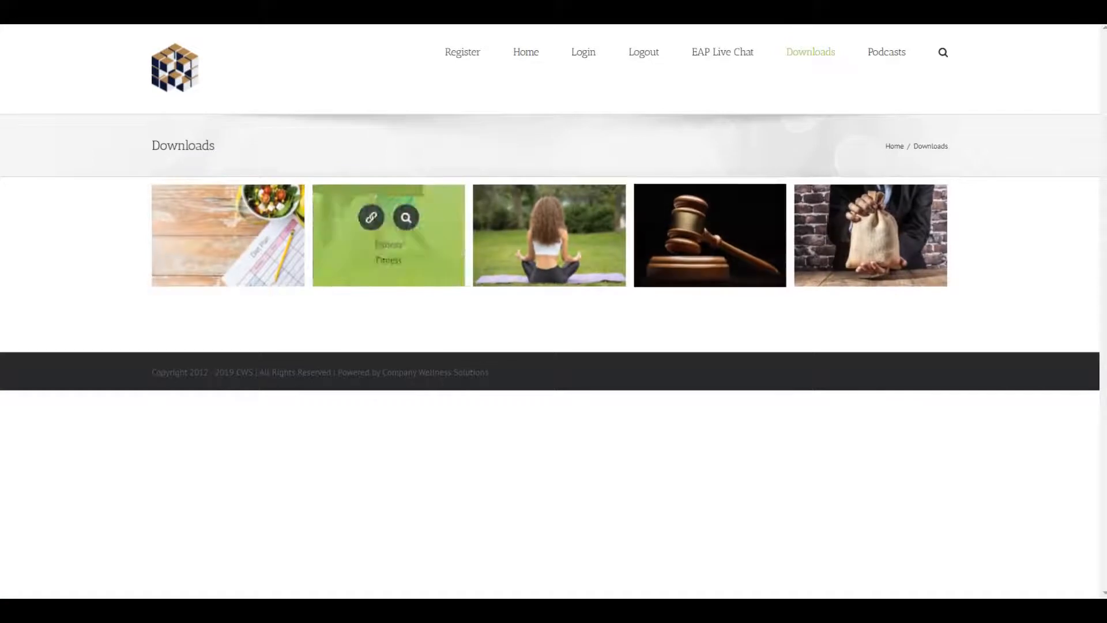
pyautogui.moveTo(227, 234)
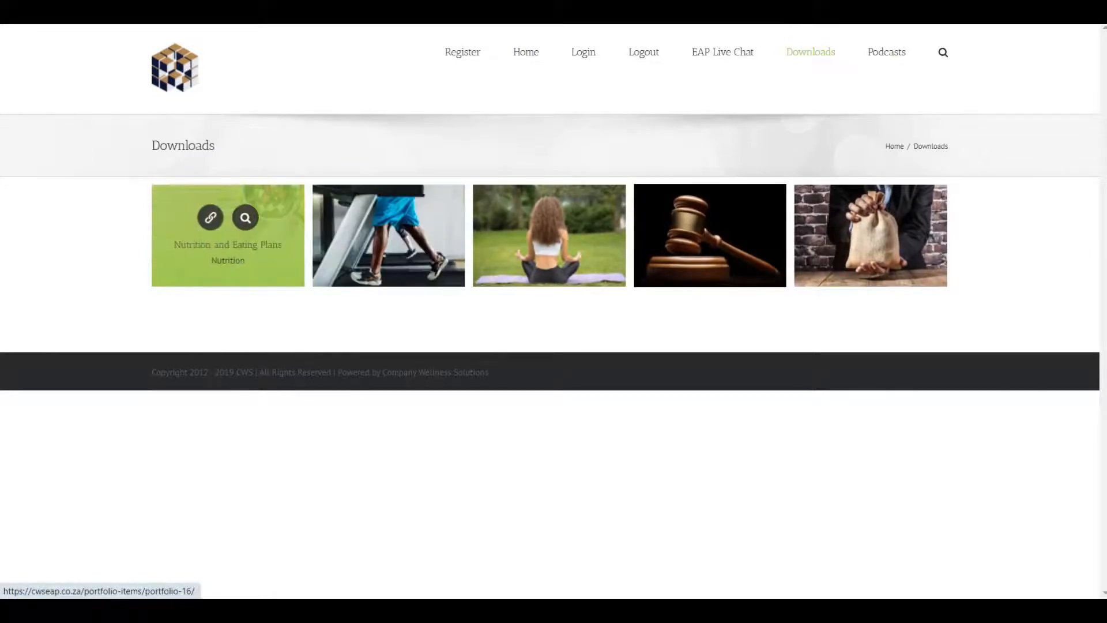
# Browse the Nutrition and Eating Plans calorie-based plan cards
pyautogui.click(210, 216)
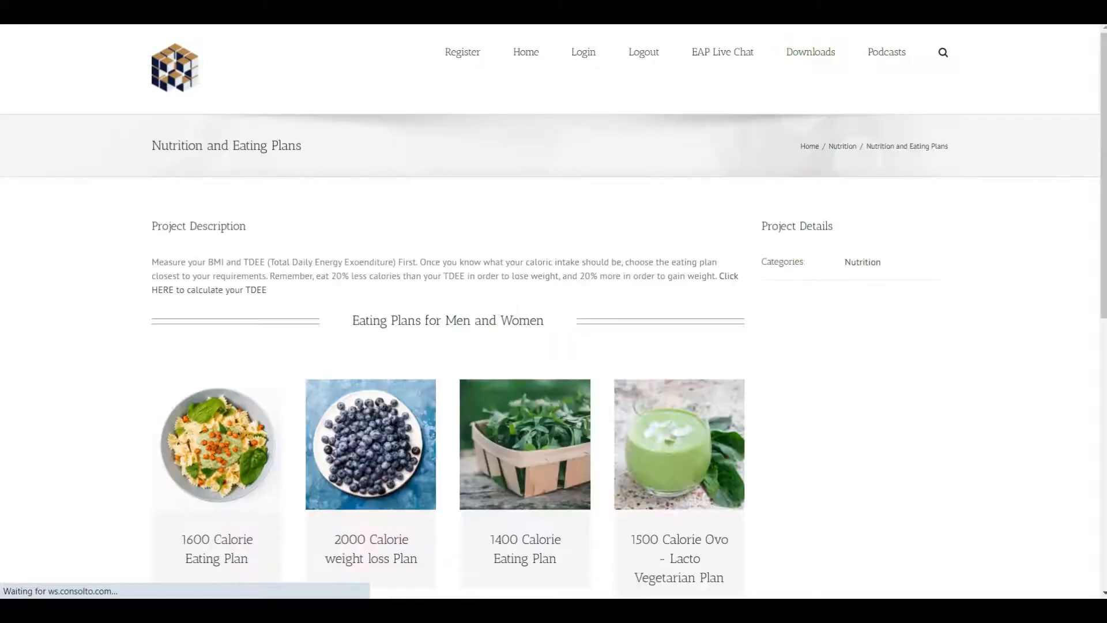
pyautogui.scroll(-3)
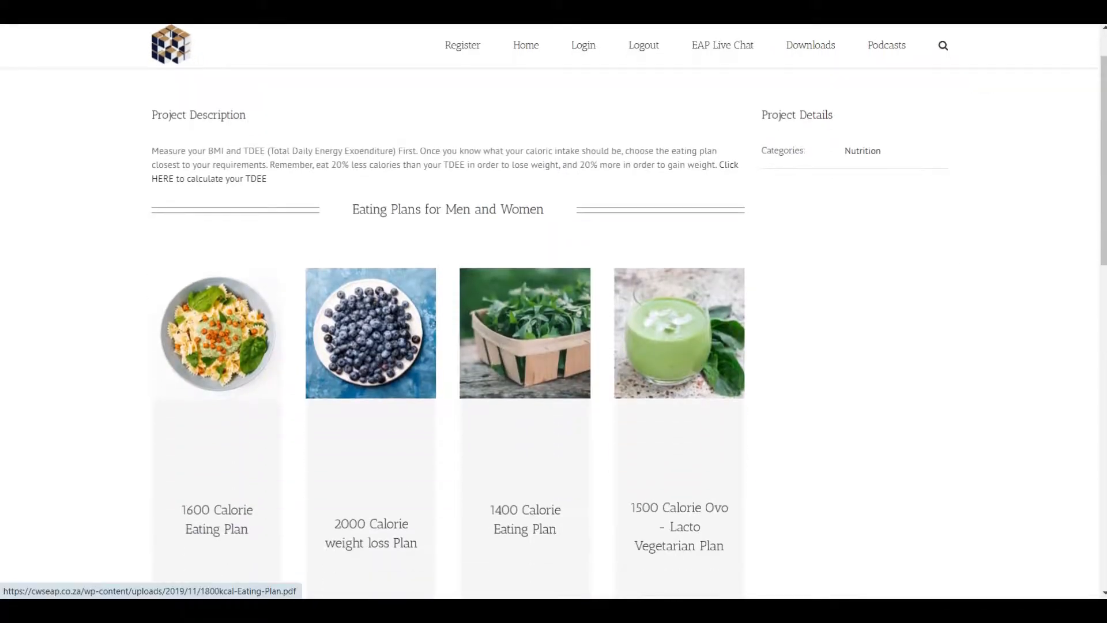
pyautogui.scroll(-3)
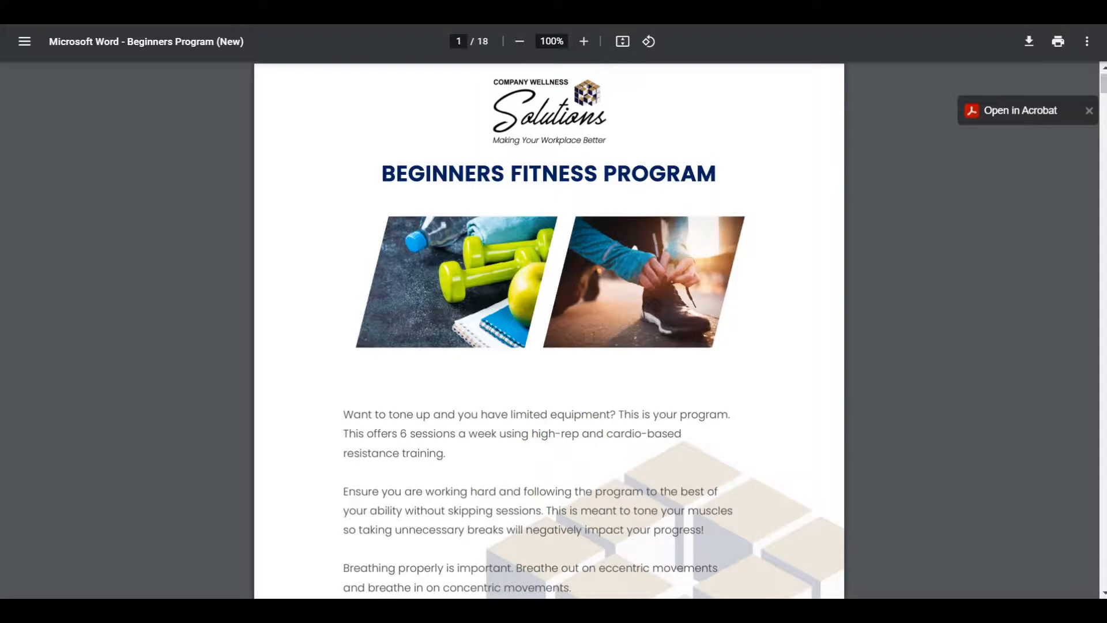
# Read the Beginners Fitness Program PDF and return to Exercise Programs
pyautogui.scroll(-3)
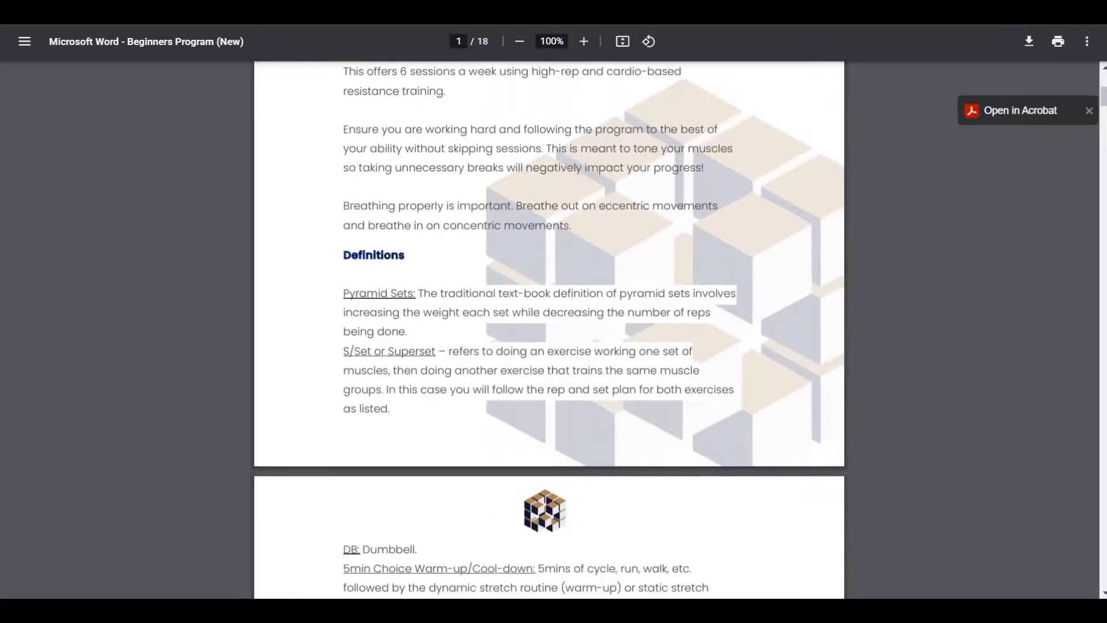
pyautogui.scroll(-3)
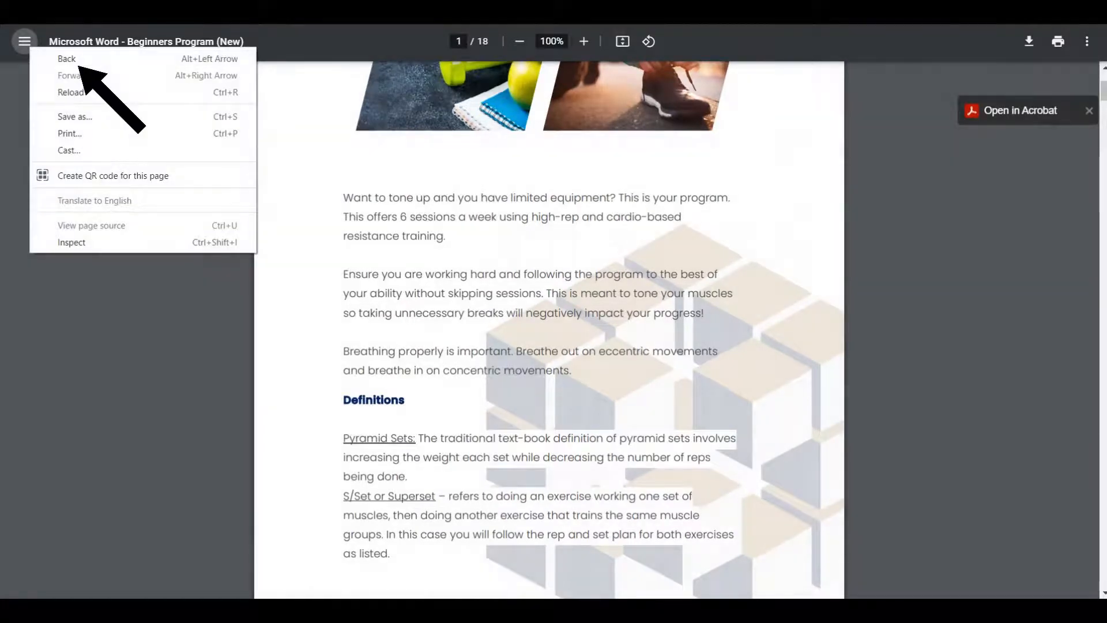
pyautogui.moveTo(93, 99)
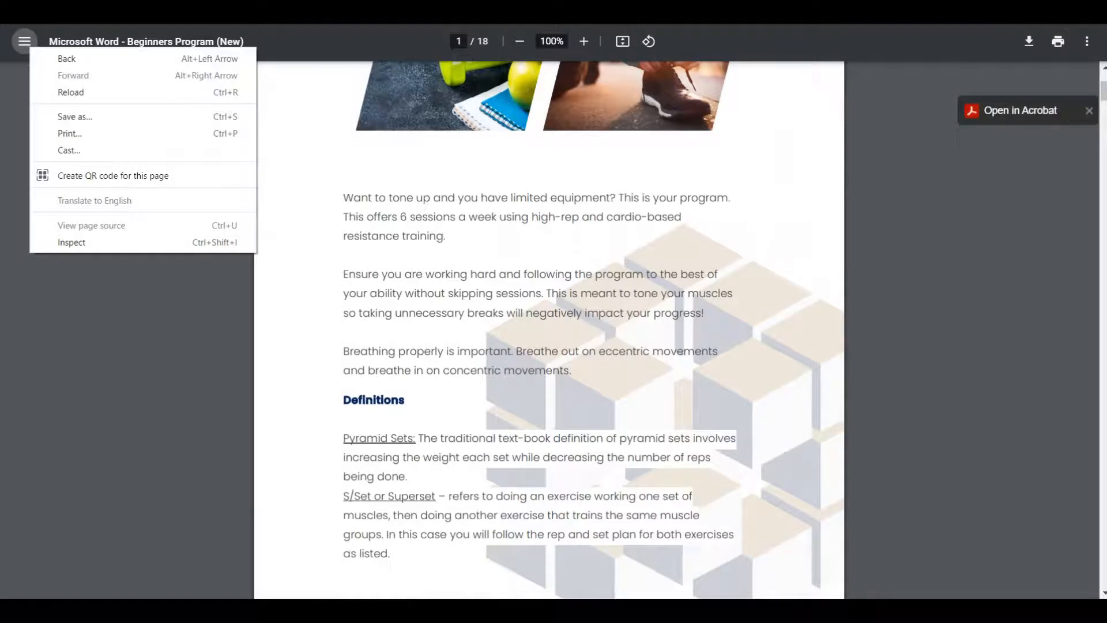
pyautogui.click(66, 58)
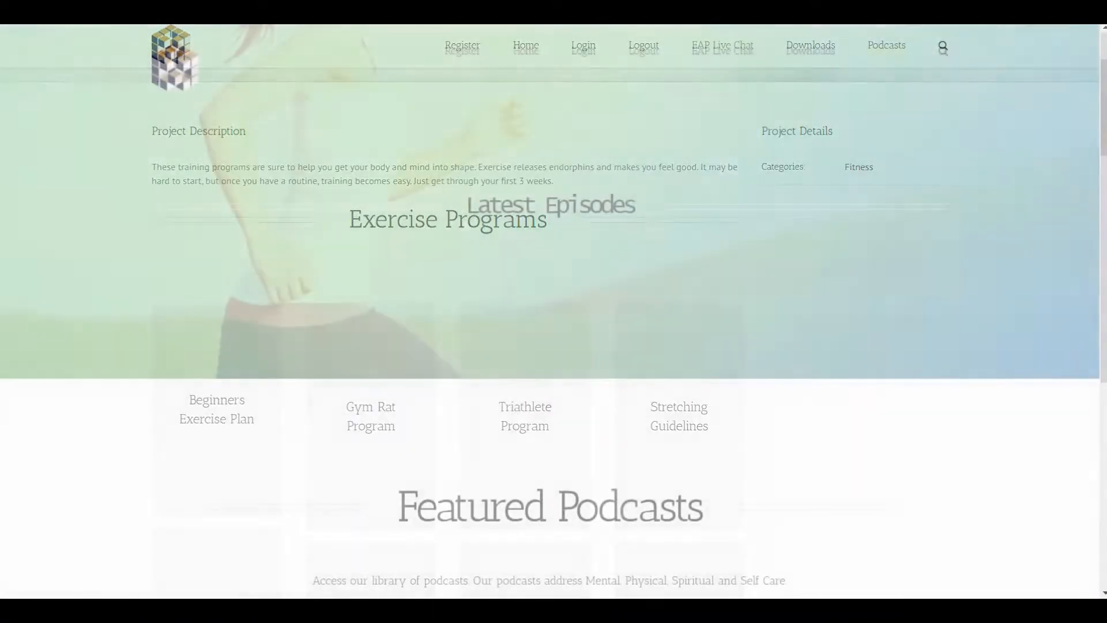
# Scroll through the Featured Podcasts episodes, then go to EAP Live Chat
pyautogui.scroll(-3)
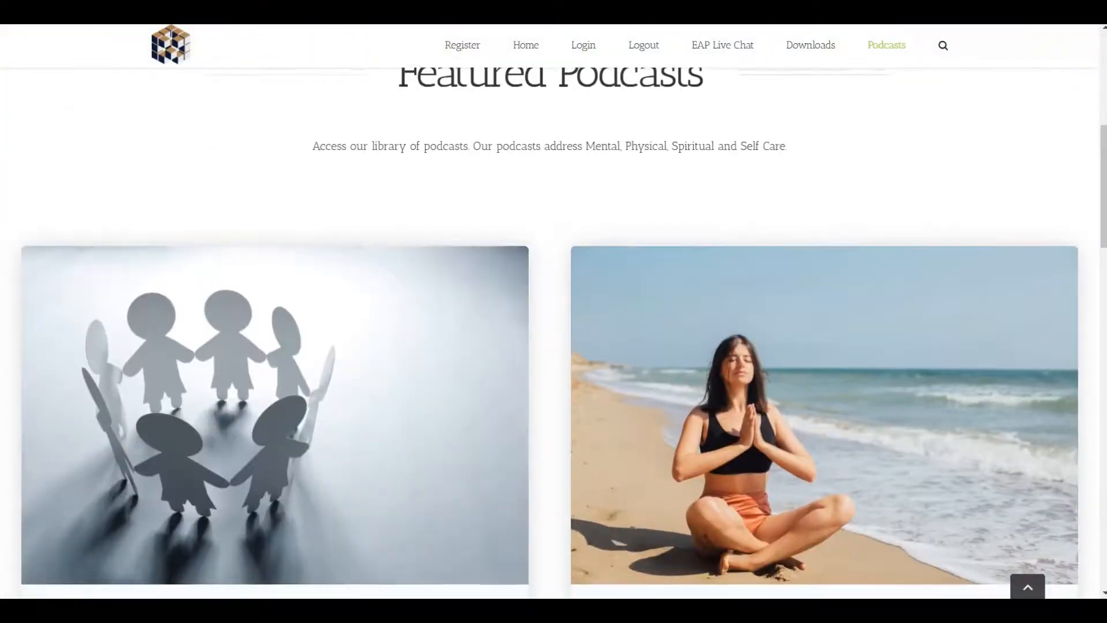
pyautogui.scroll(-3)
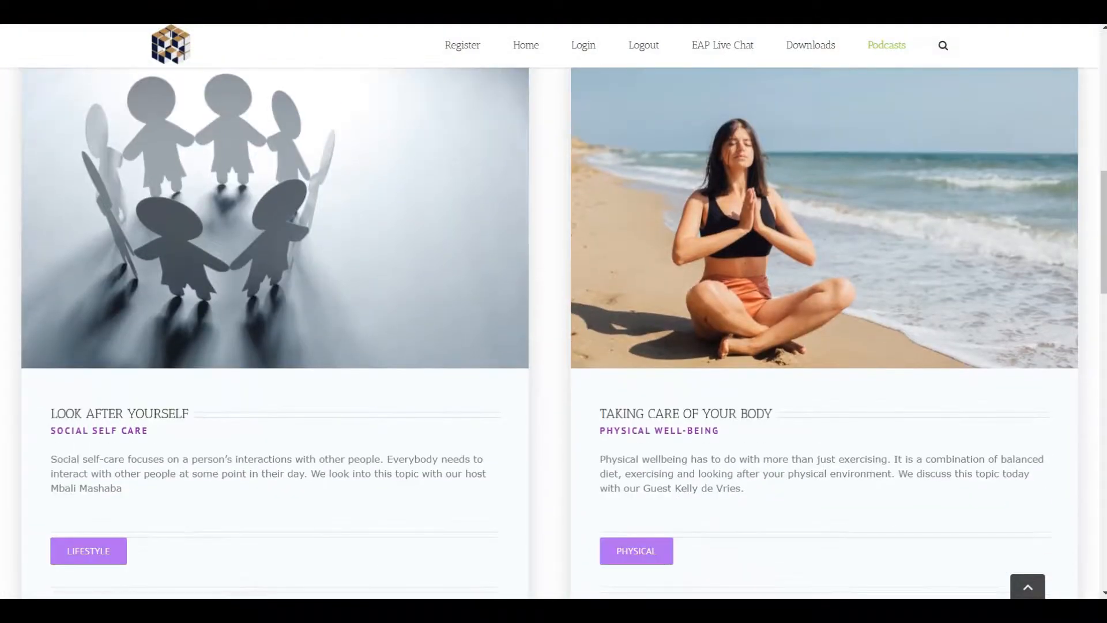
pyautogui.scroll(-3)
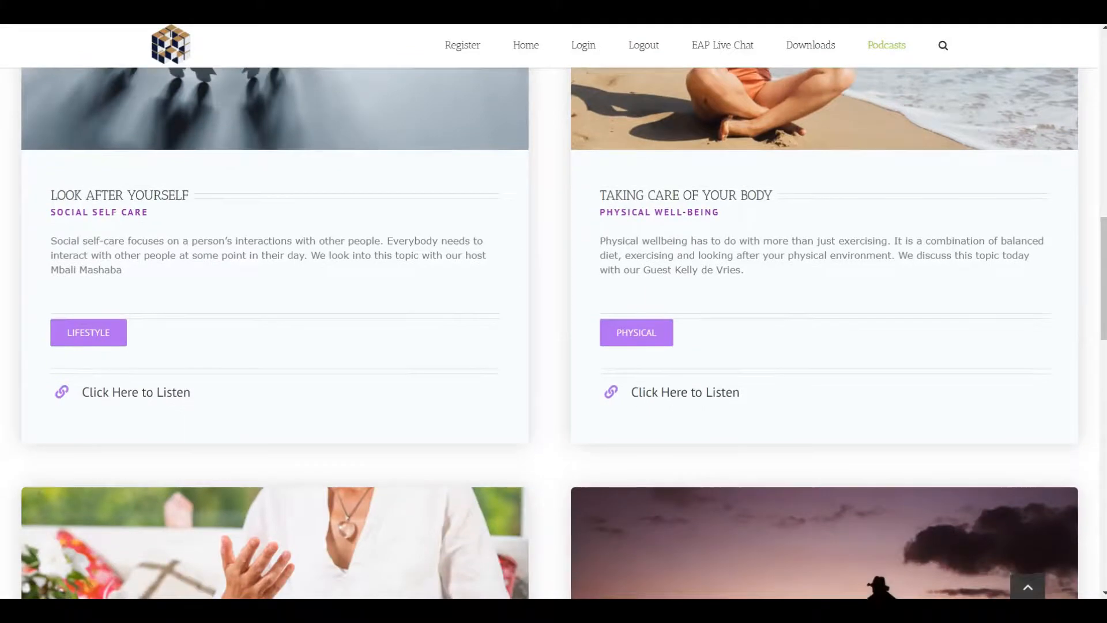
pyautogui.scroll(-3)
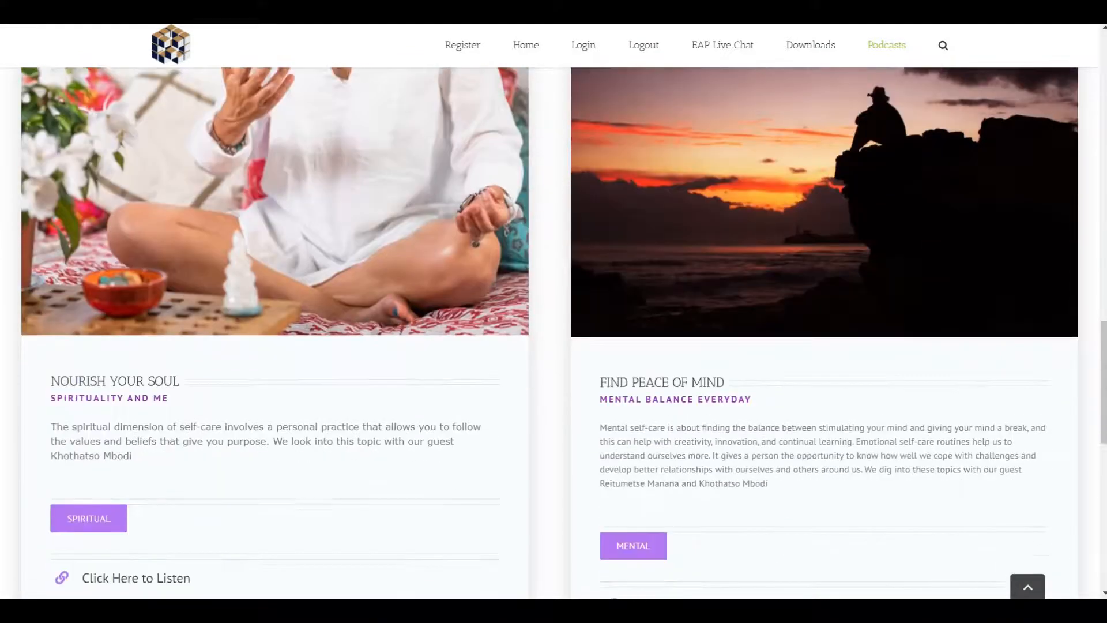
pyautogui.scroll(-3)
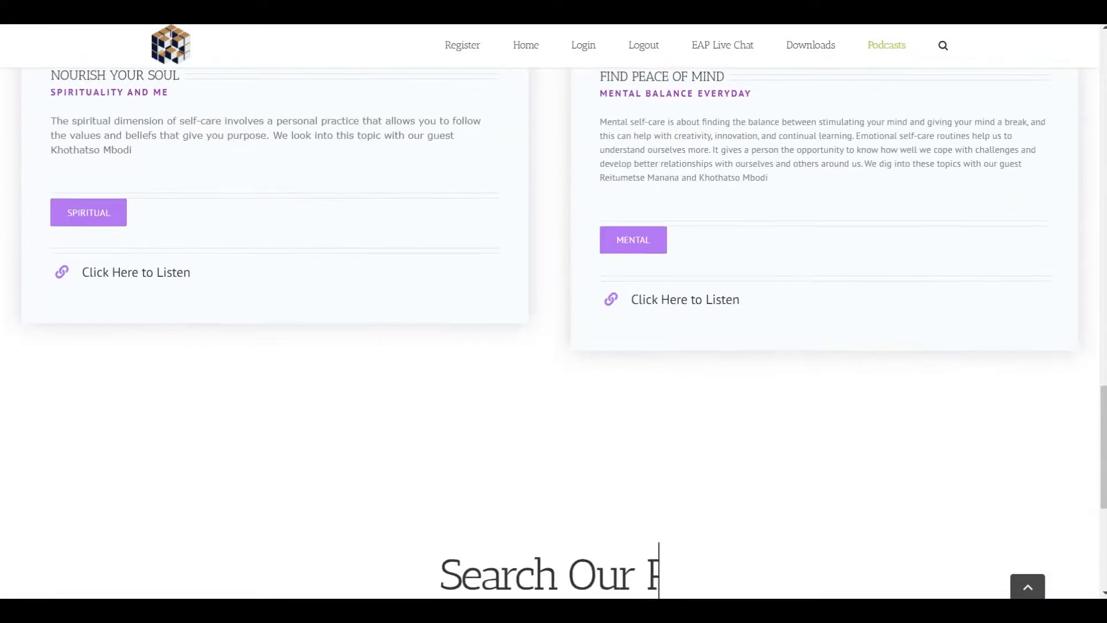
pyautogui.click(722, 45)
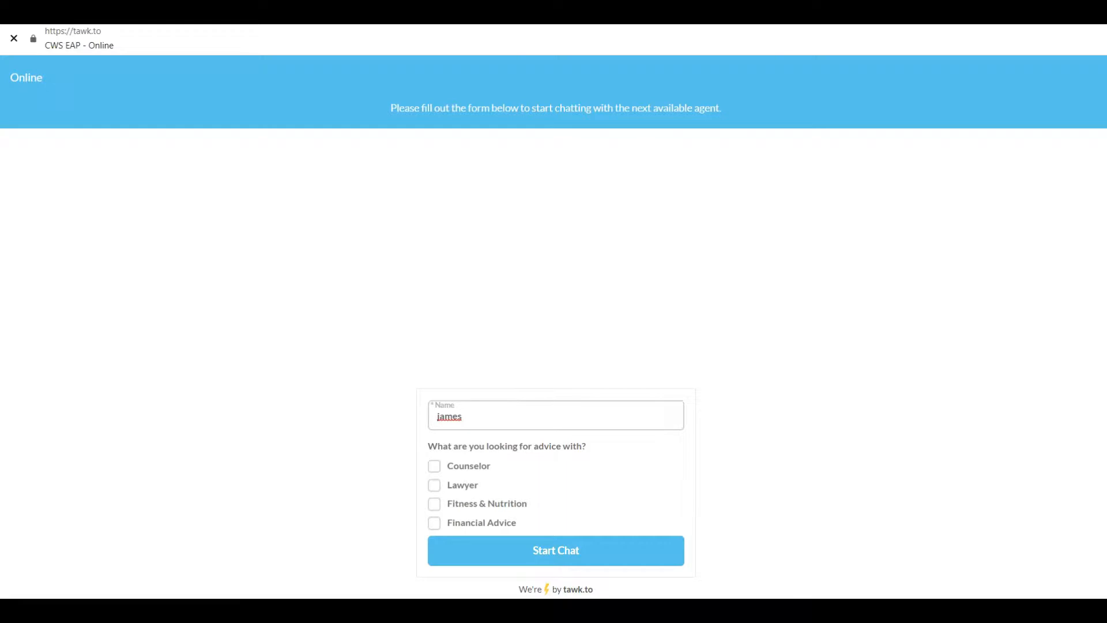
# Choose Counselor as the advice topic and start the tawk.to chat as james
pyautogui.click(434, 465)
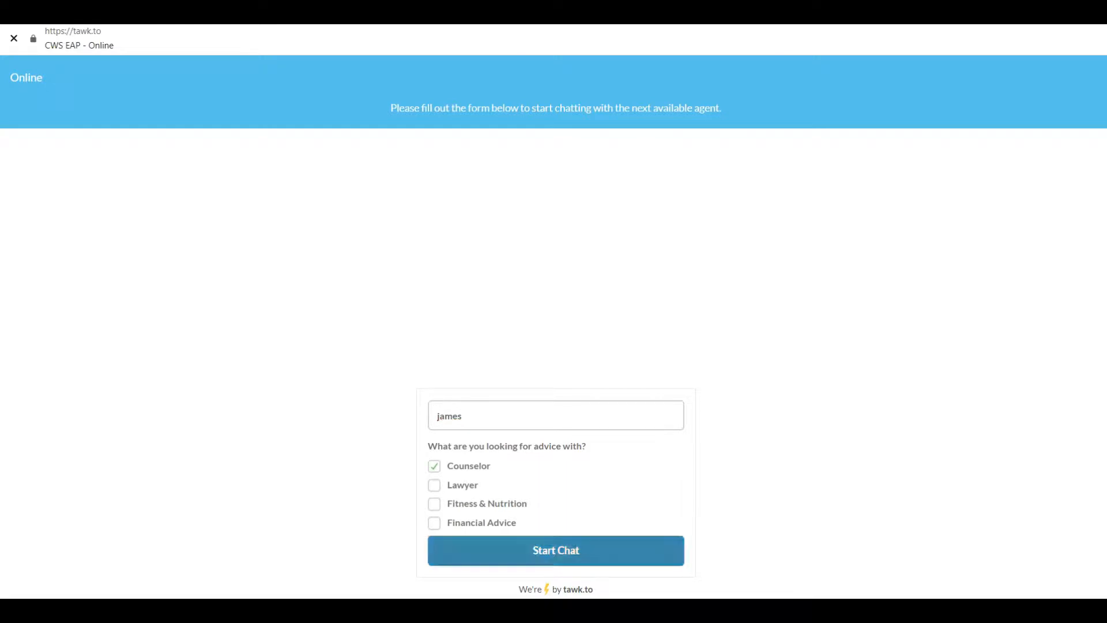
pyautogui.click(555, 550)
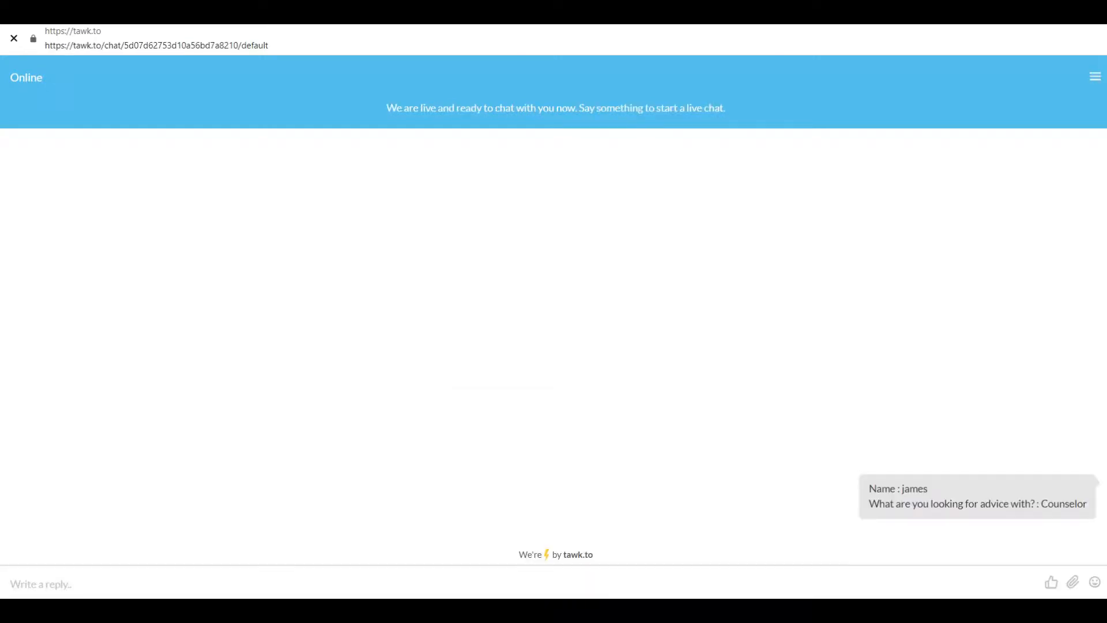